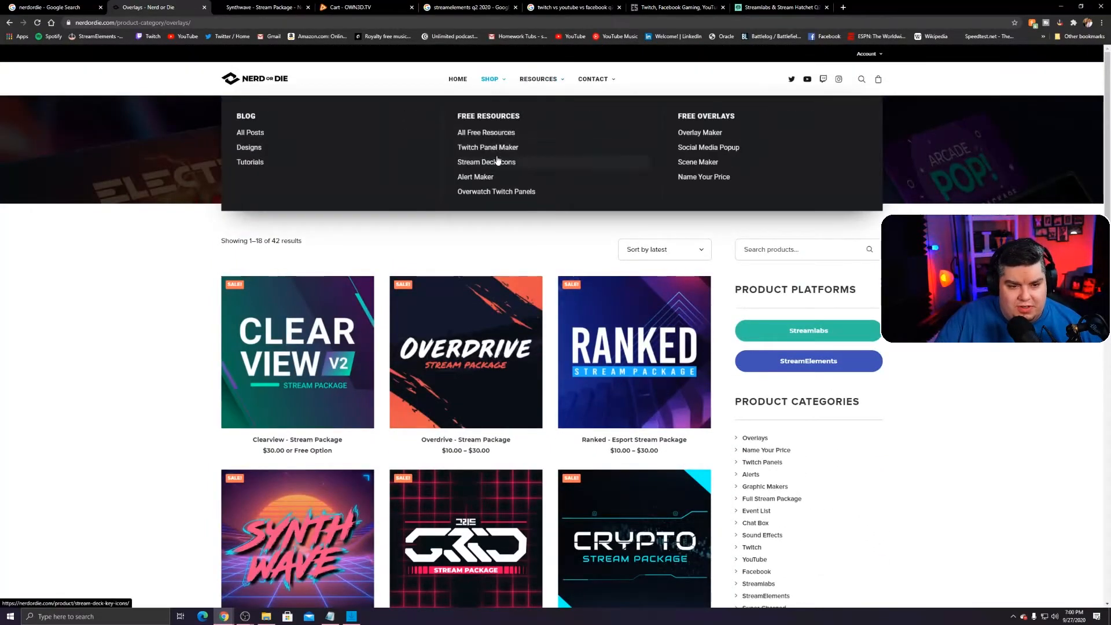
Browse the Nerd or Die overlay shop toward the Synthwave stream package
click(709, 147)
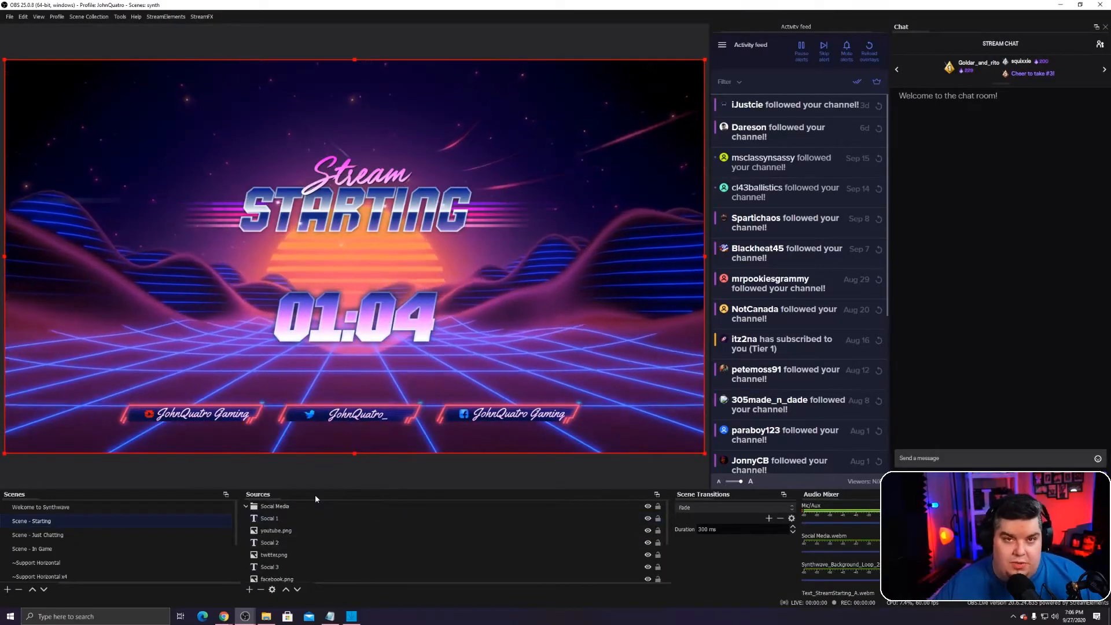
Expand the Social Media source group on the Stream Starting scene
click(32, 549)
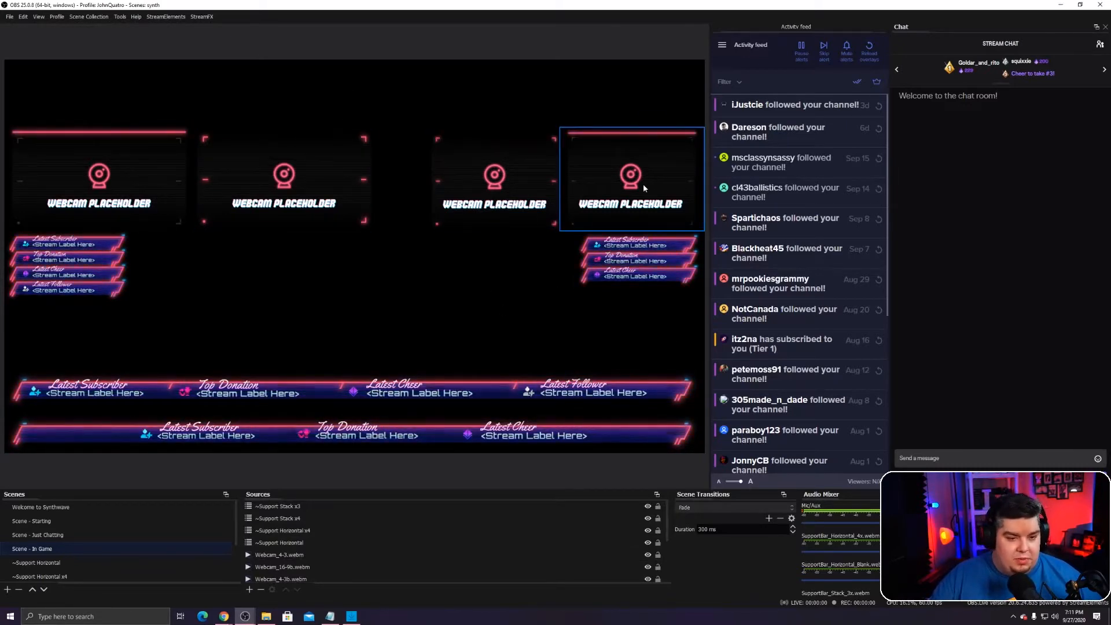